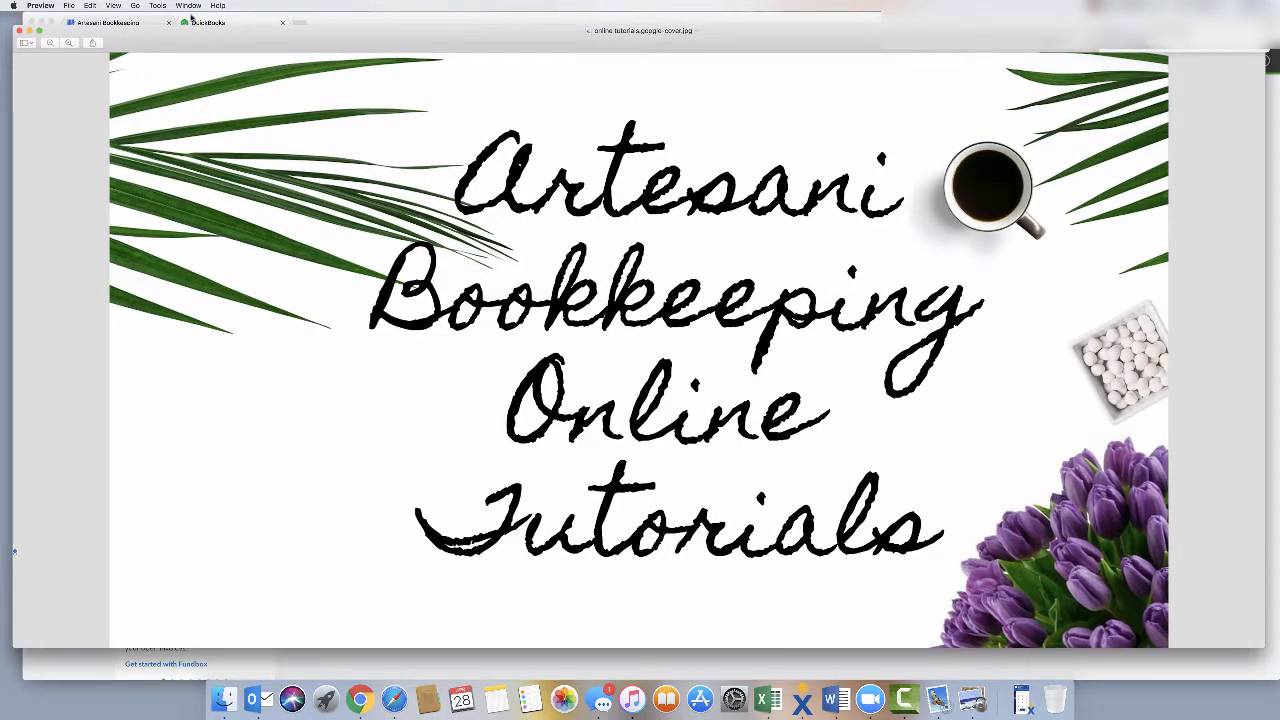
Step: Switch from the title card to Chrome and paste the billable expenses page address
left_click(208, 22)
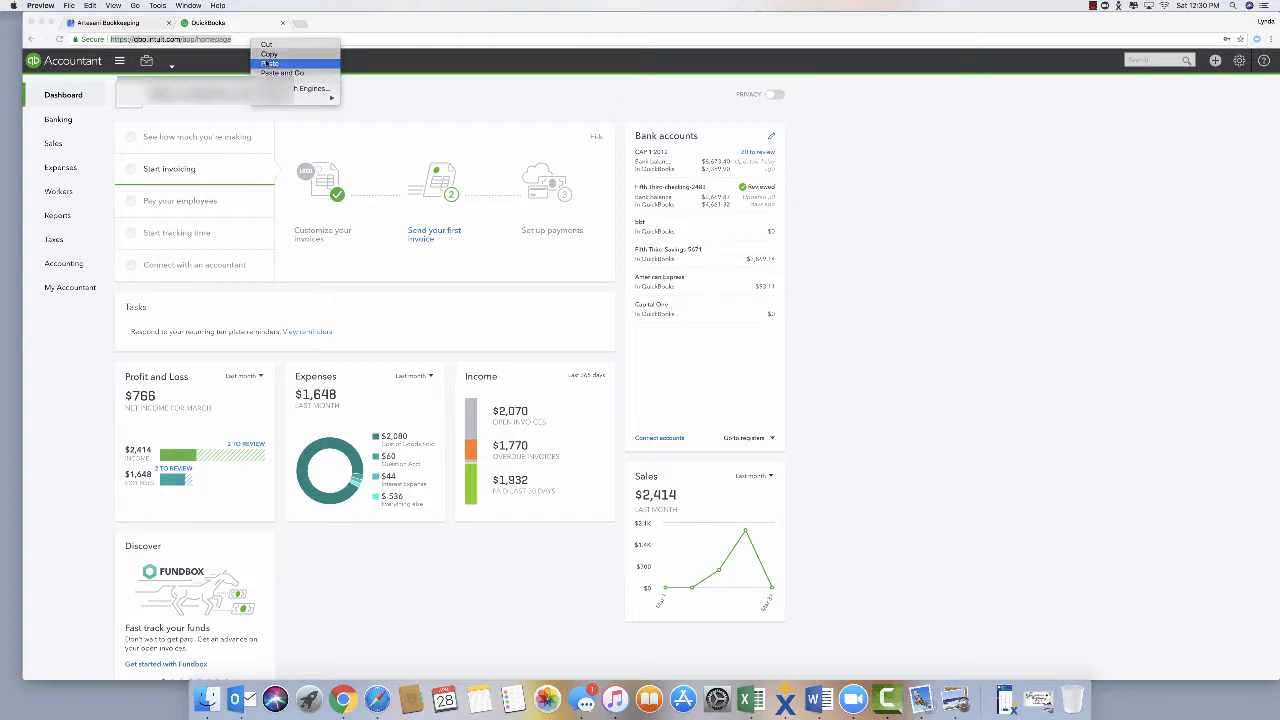
left_click(284, 72)
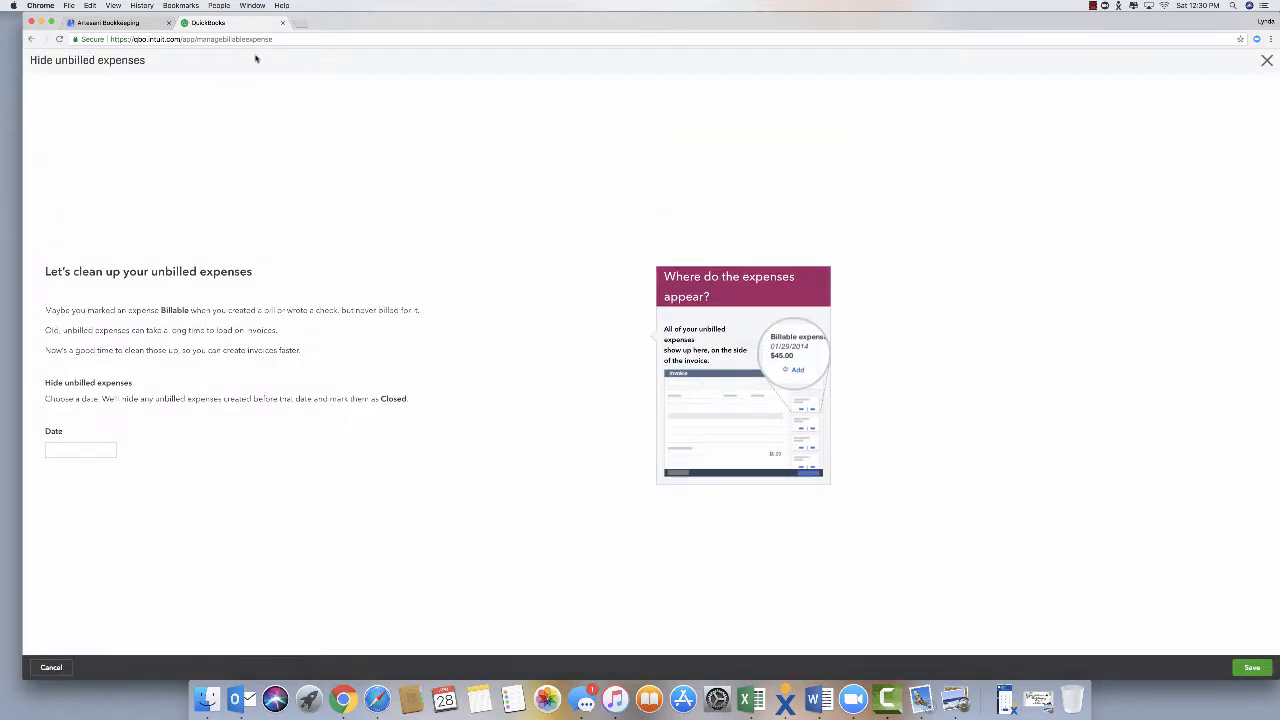
mouse_move(846, 4)
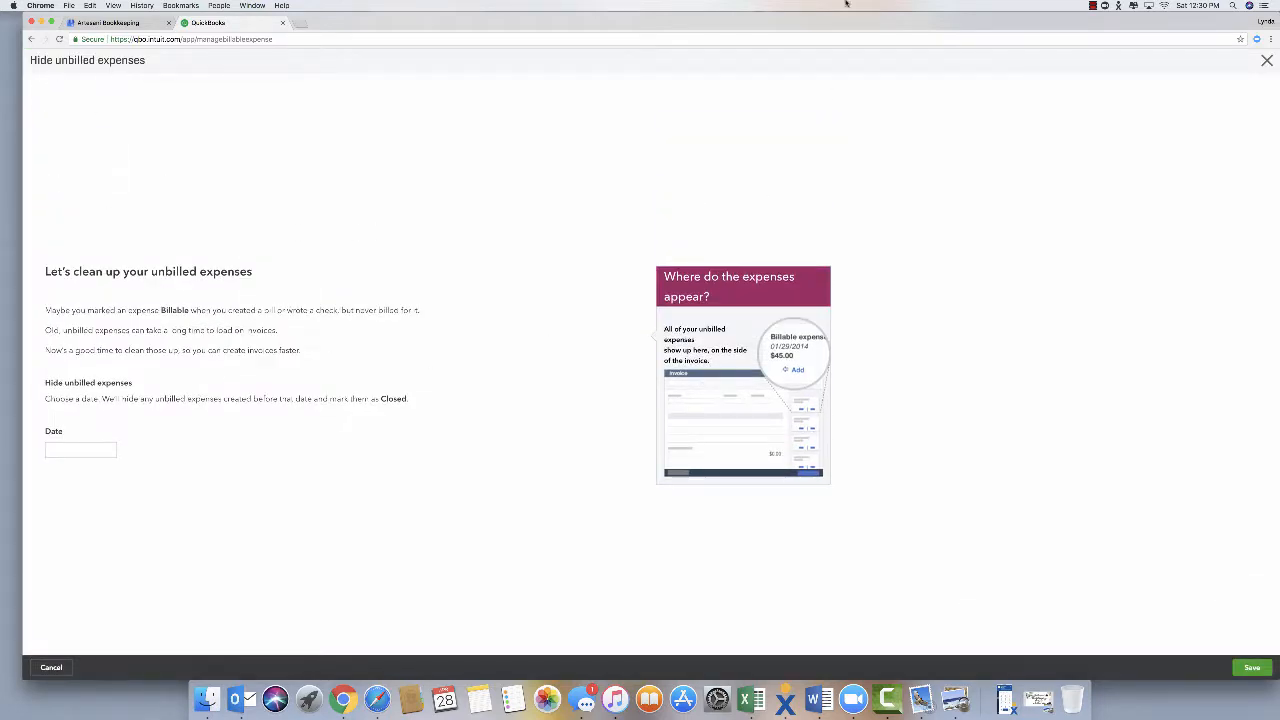
Step: Pick a cutoff date from the calendar on the Hide unbilled expenses page and save it
left_click(108, 448)
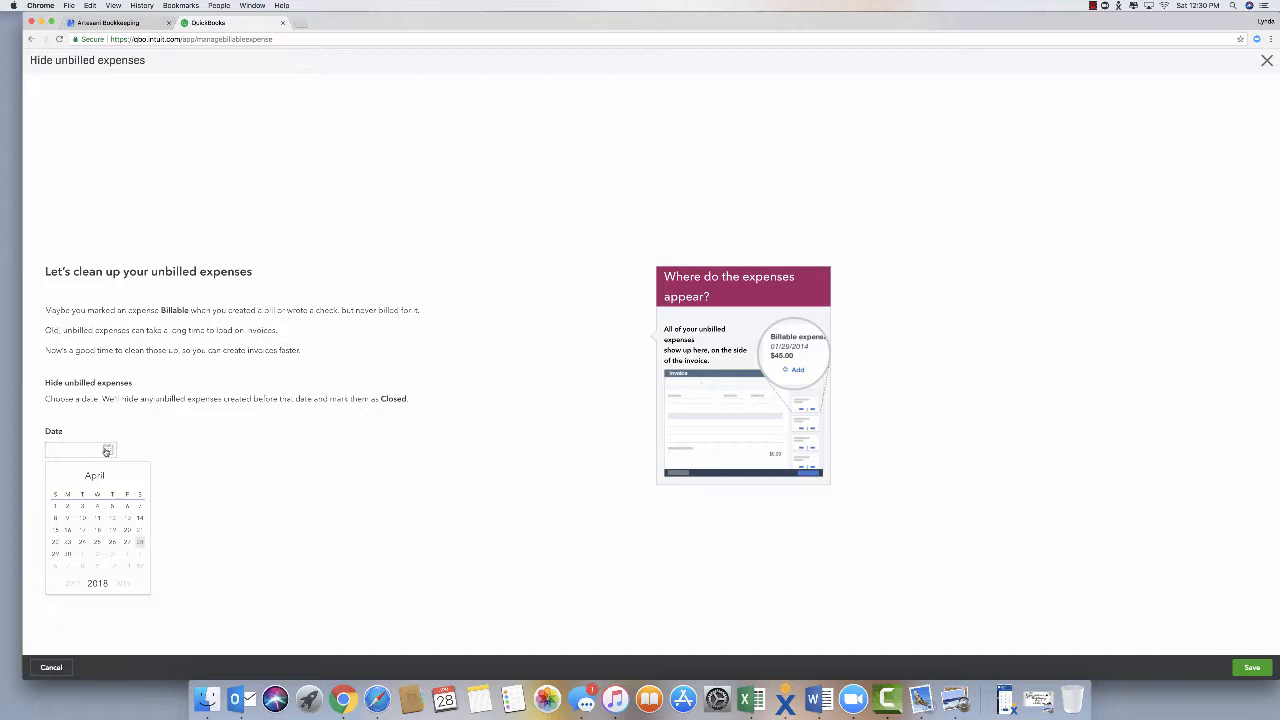
left_click(128, 542)
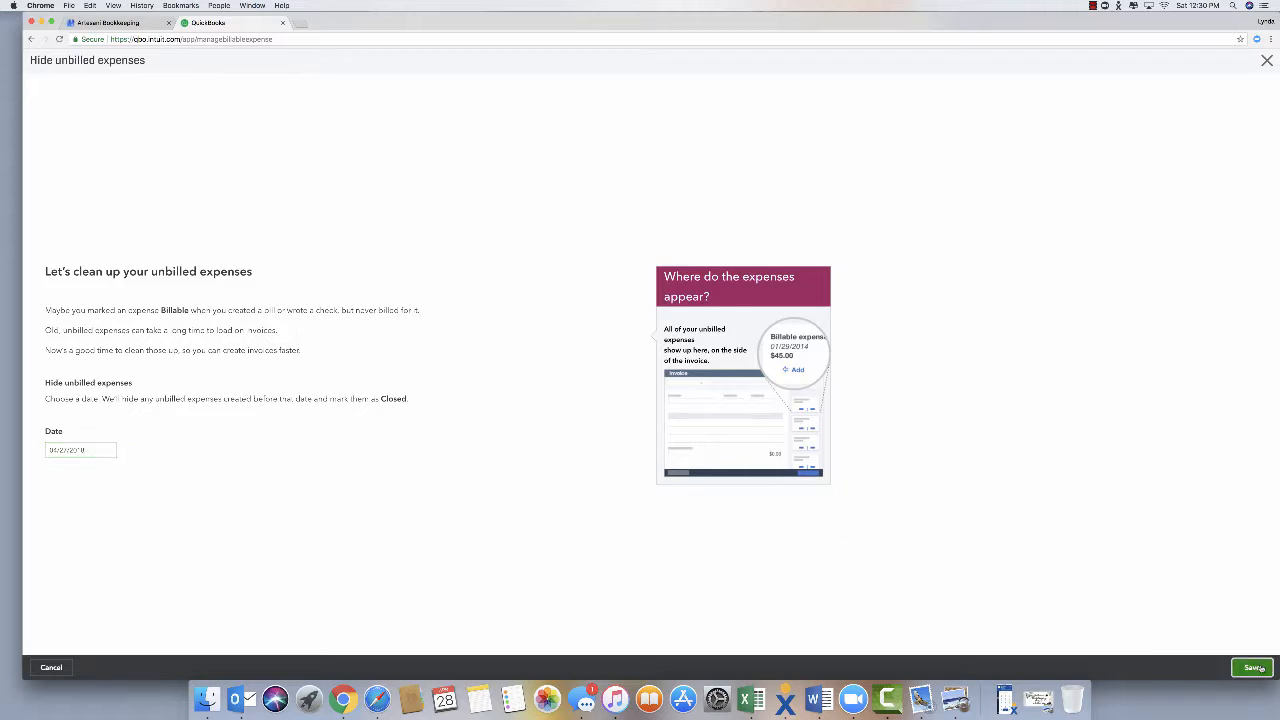
left_click(1252, 668)
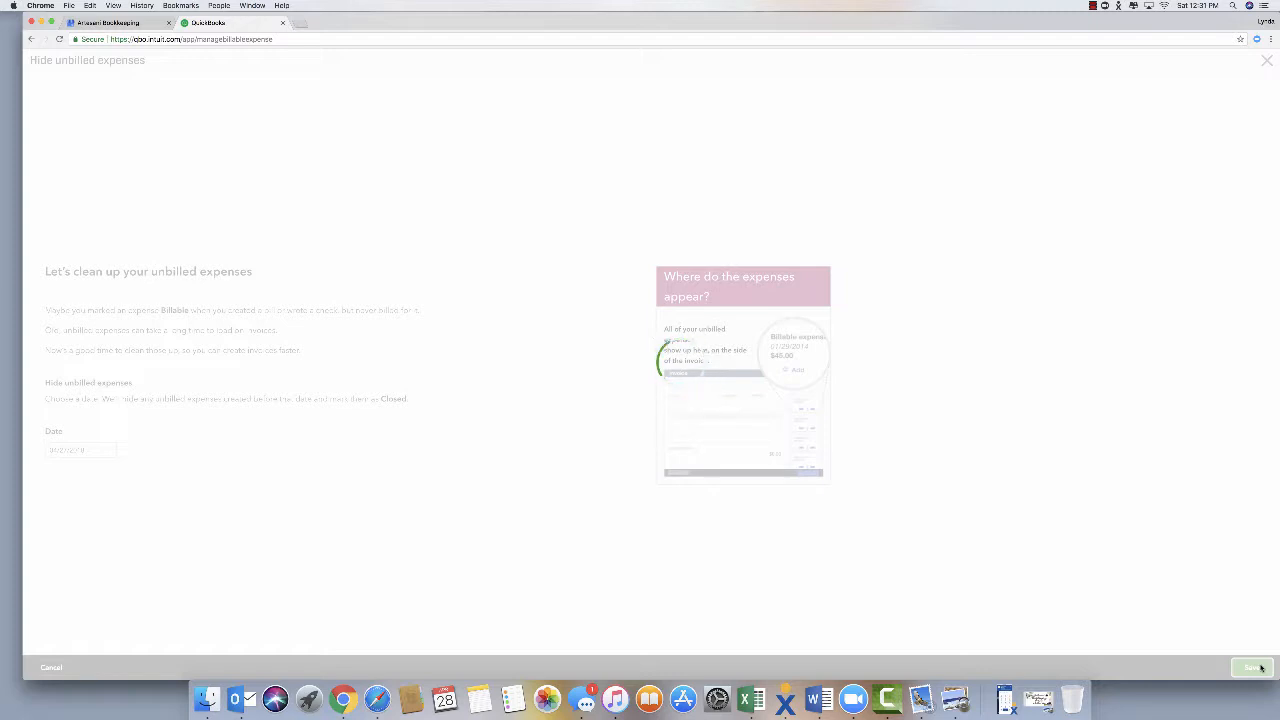
Step: Save again so unbilled expenses before the cutoff are hidden and the dashboard returns
left_click(1252, 668)
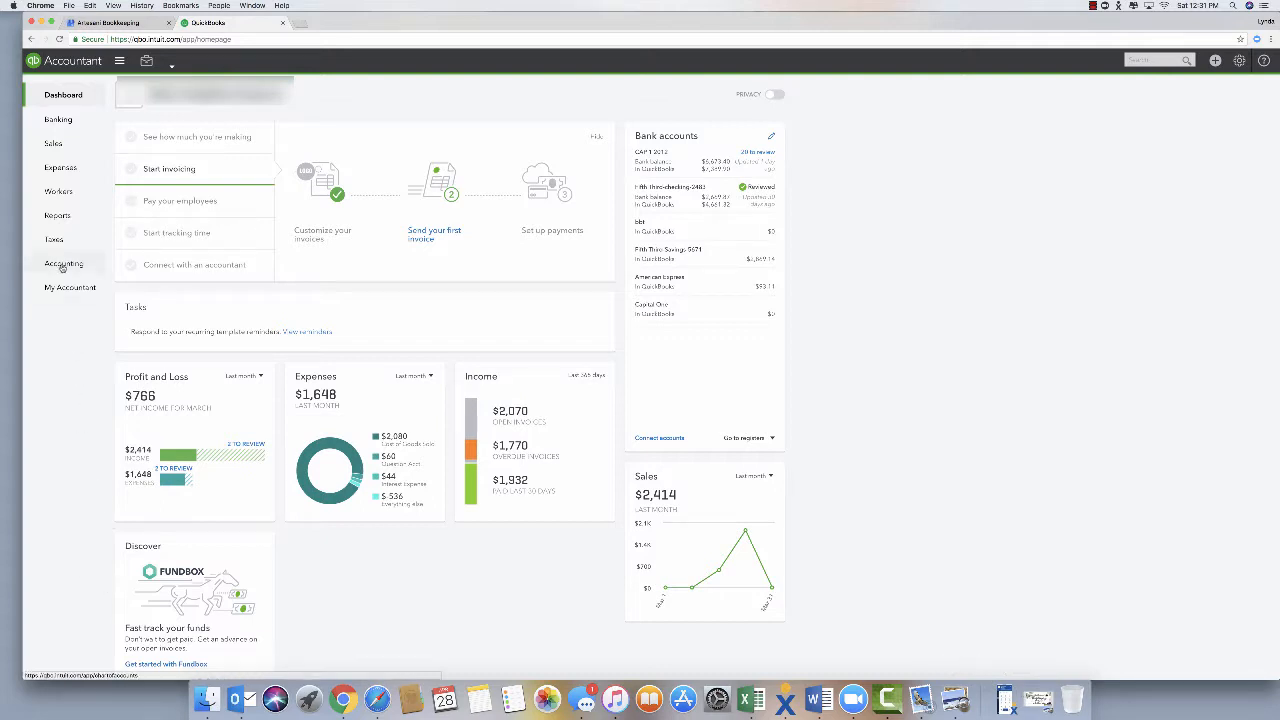
Step: Make the first checking account inactive from the Chart of Accounts and confirm
left_click(64, 262)
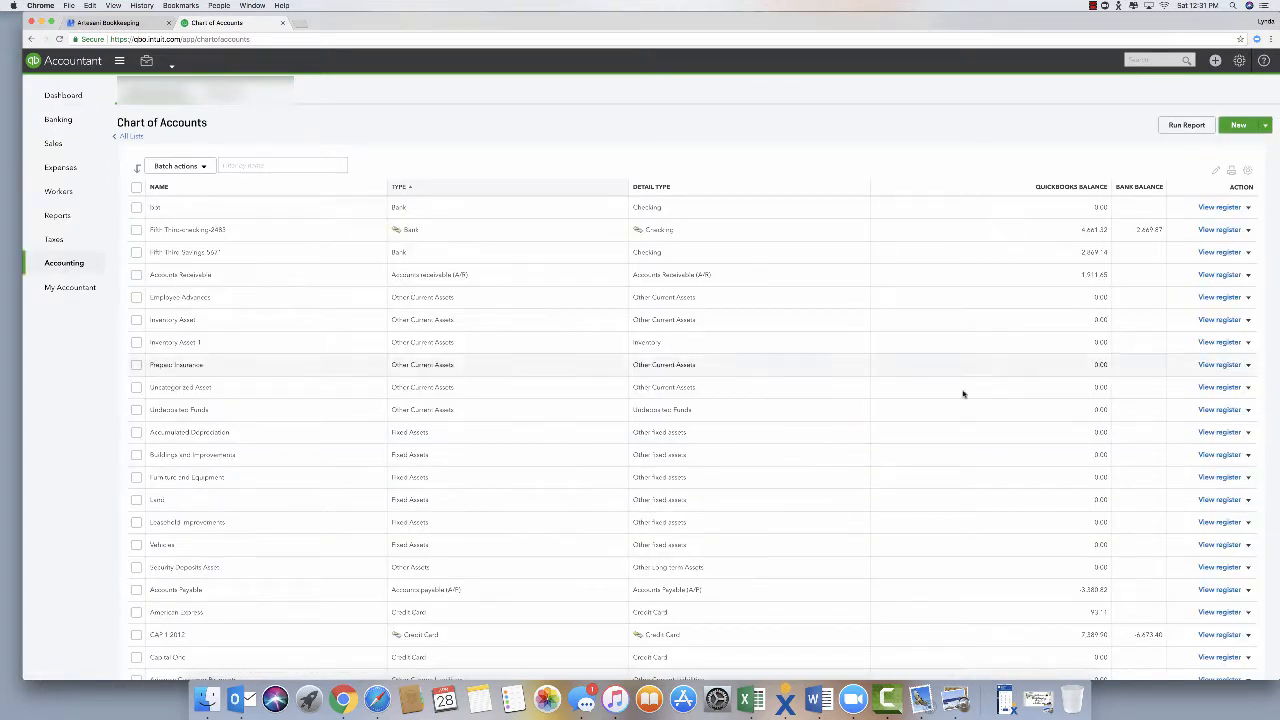
left_click(1248, 206)
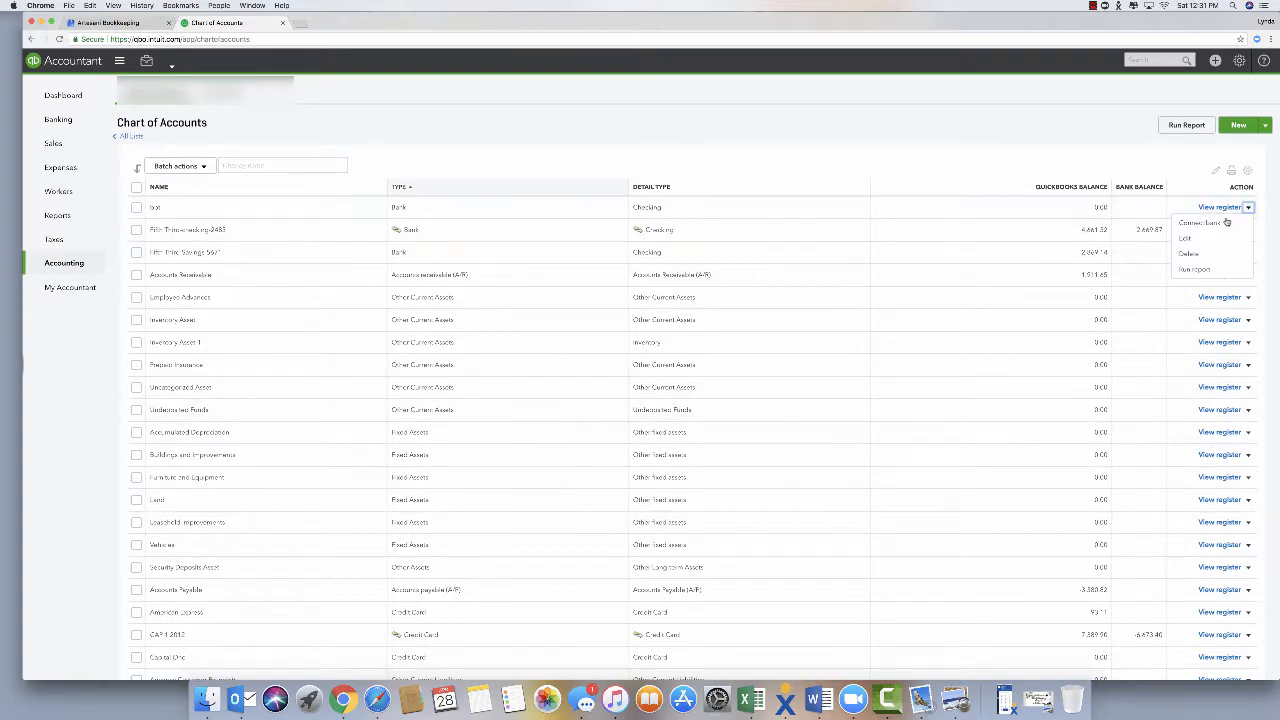
left_click(1188, 252)
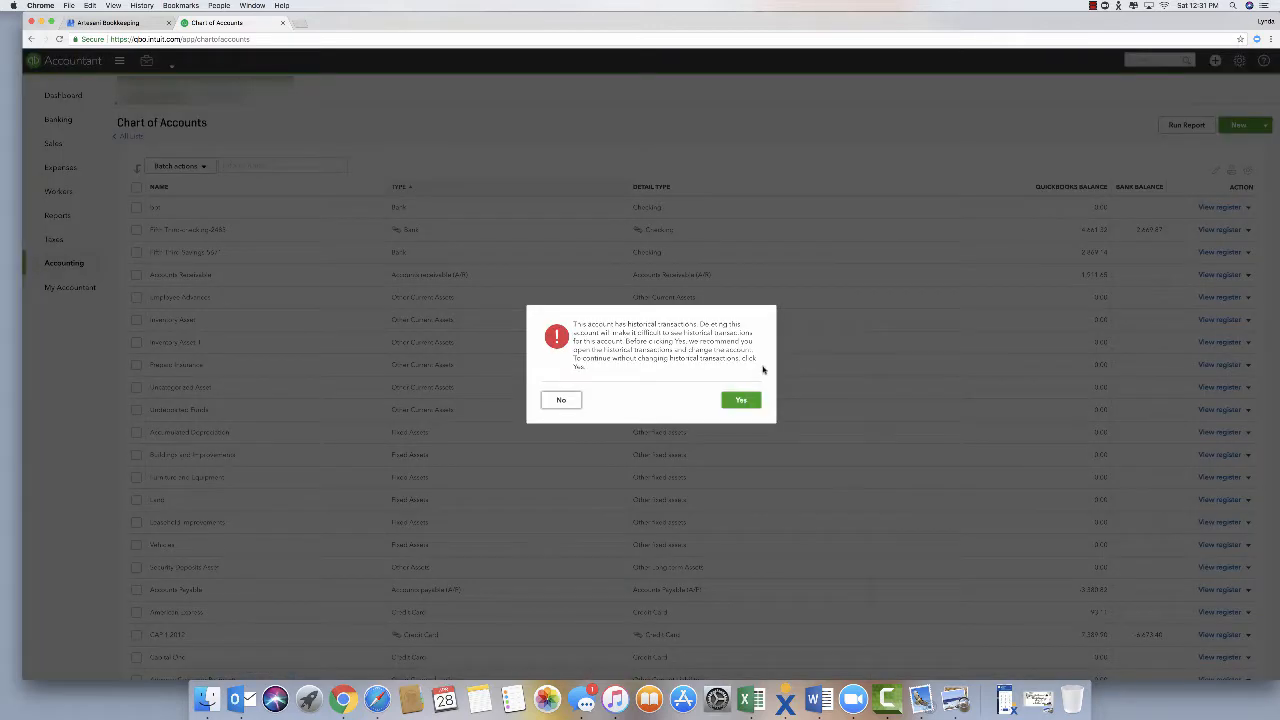
left_click(740, 400)
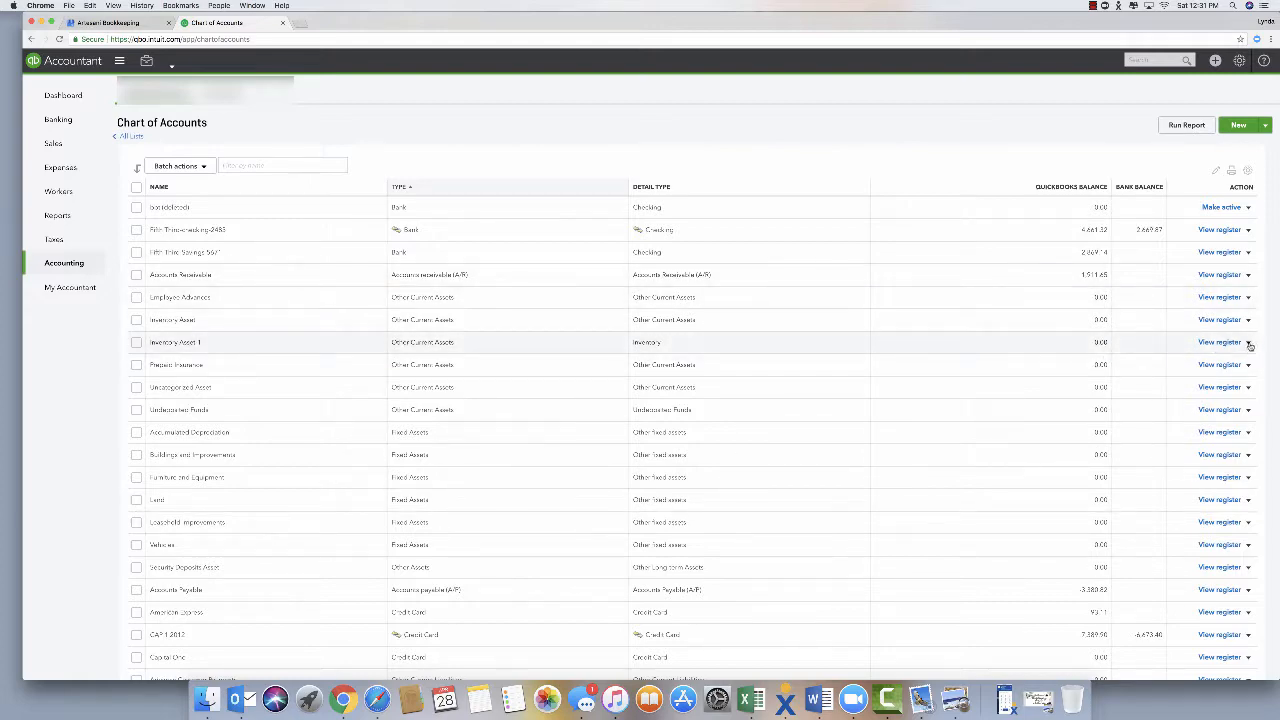
Step: Make the Inventory Asset account inactive and confirm
left_click(1248, 342)
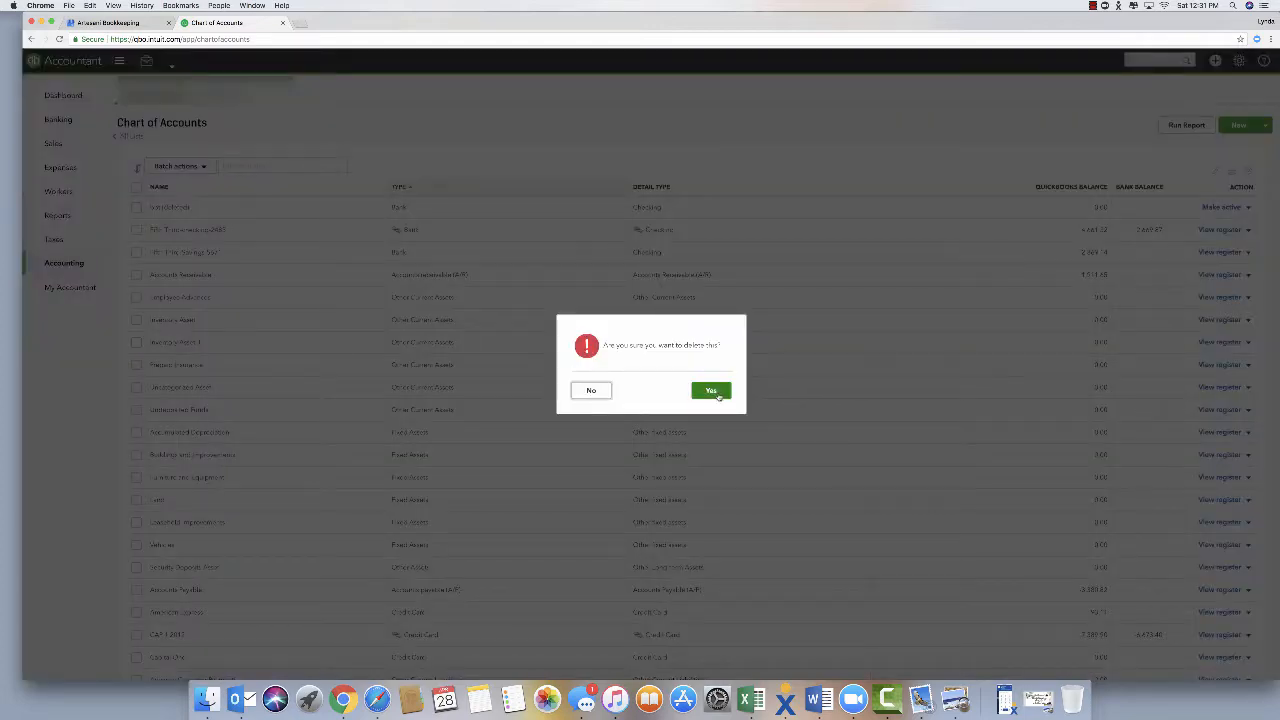
left_click(710, 390)
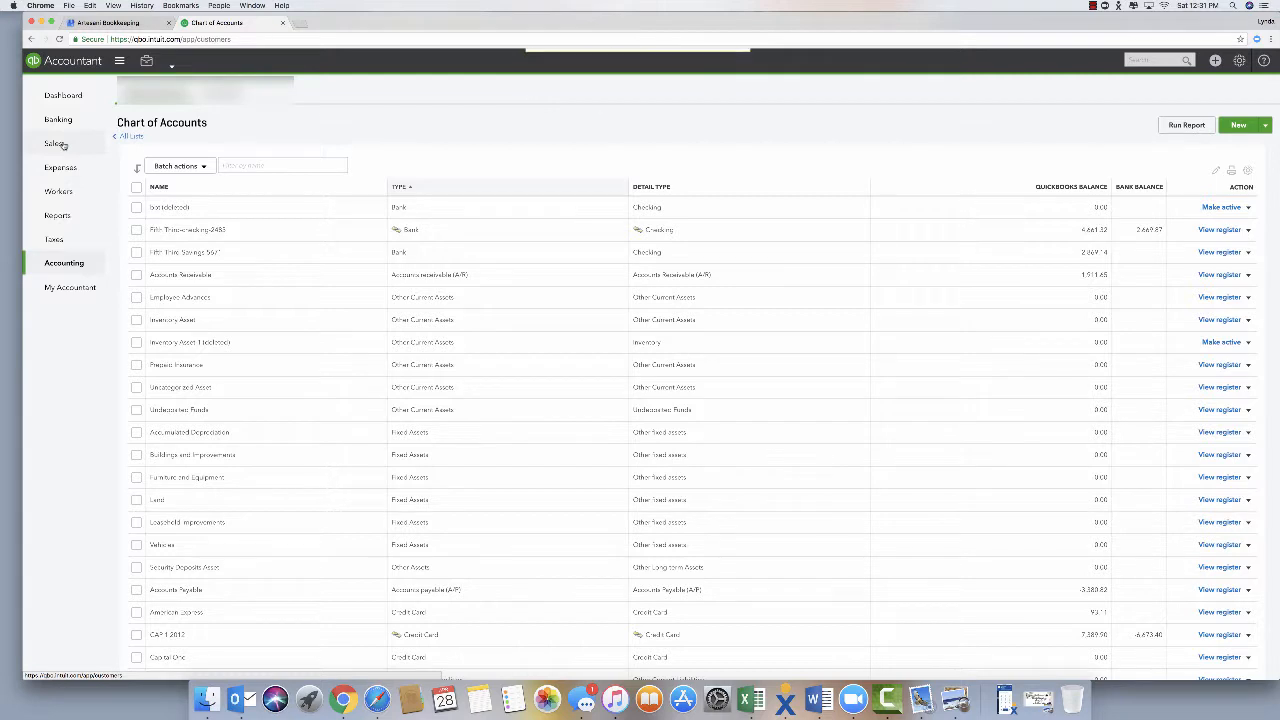
Step: Make the second customer in the Customers list inactive, confirm, and return to the Chart of Accounts
left_click(52, 144)
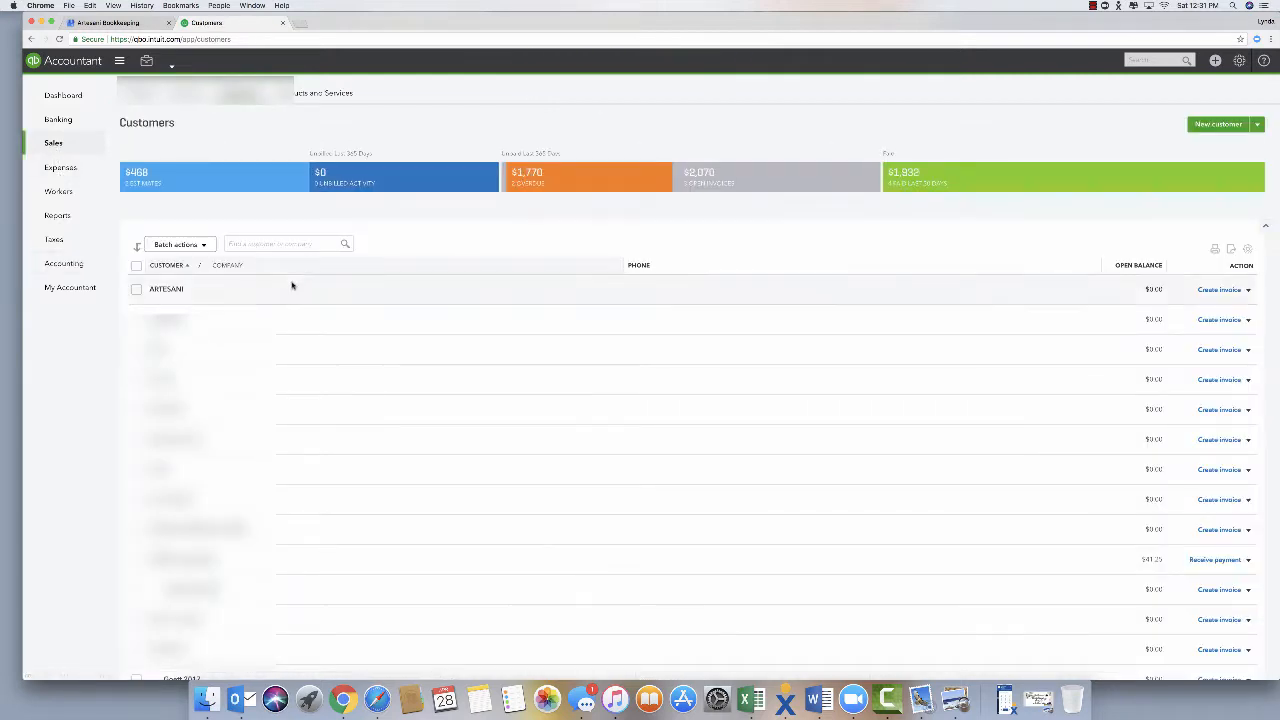
left_click(1248, 320)
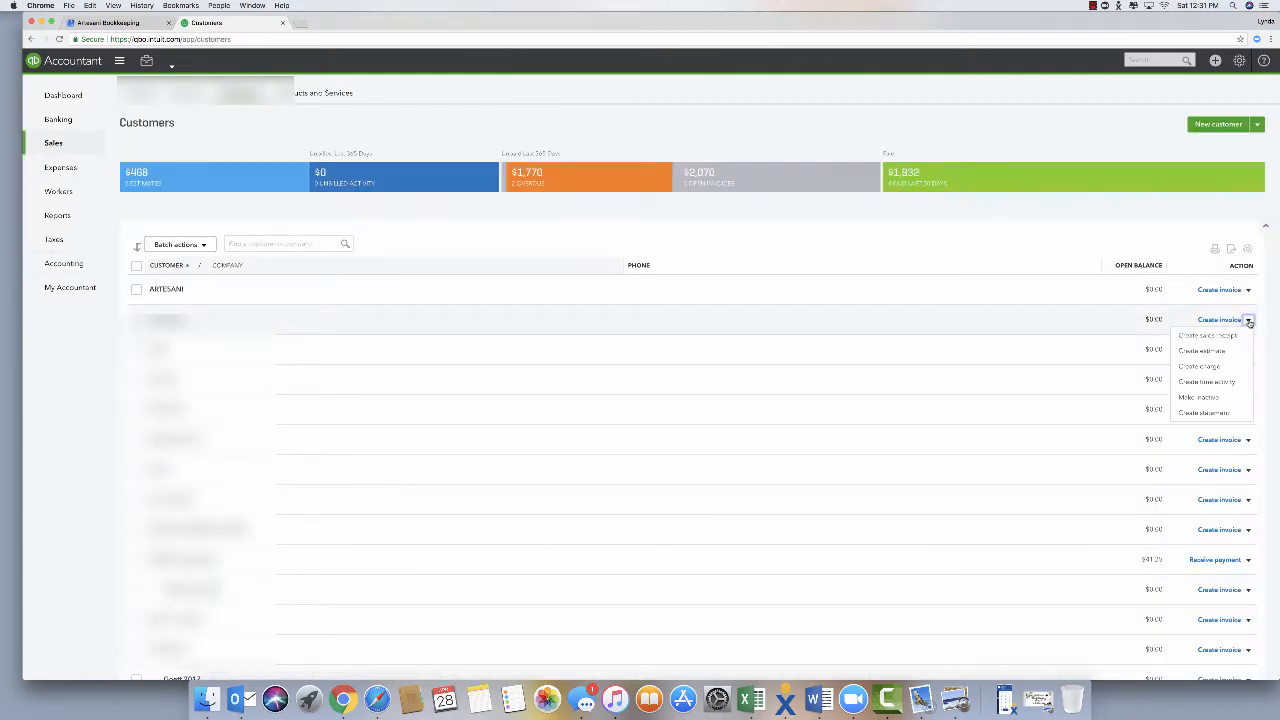
left_click(1196, 398)
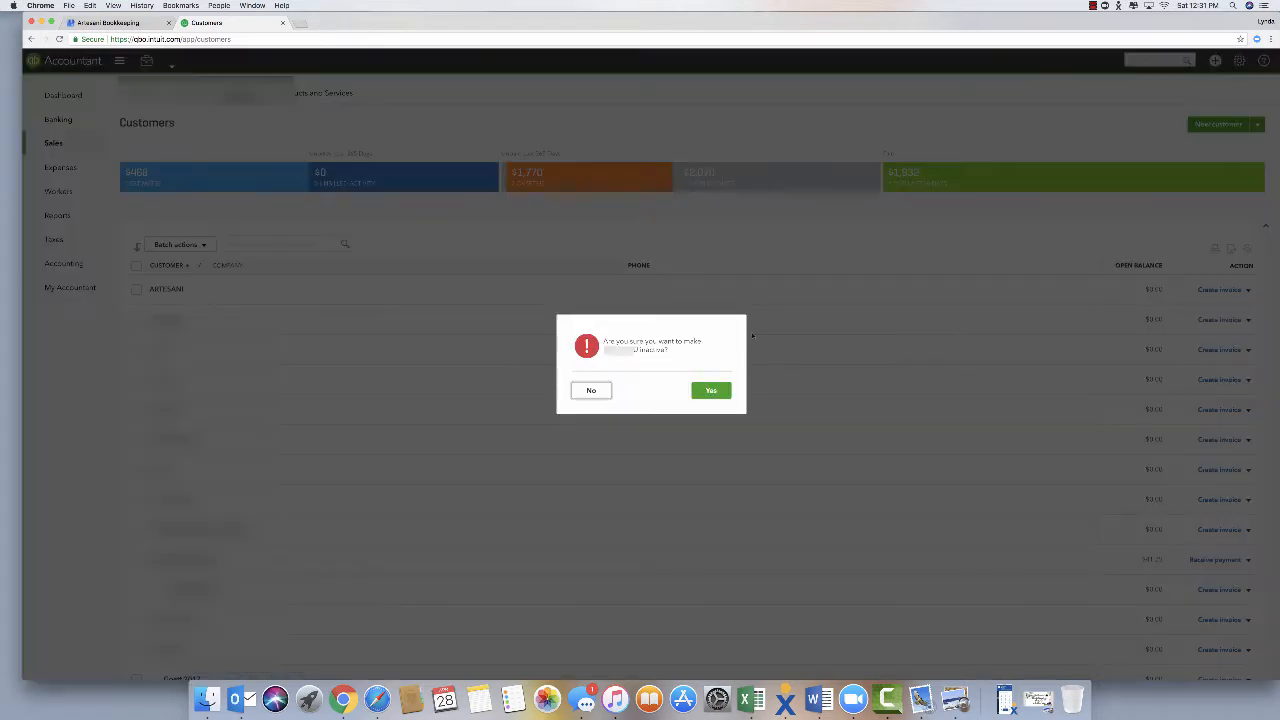
left_click(712, 390)
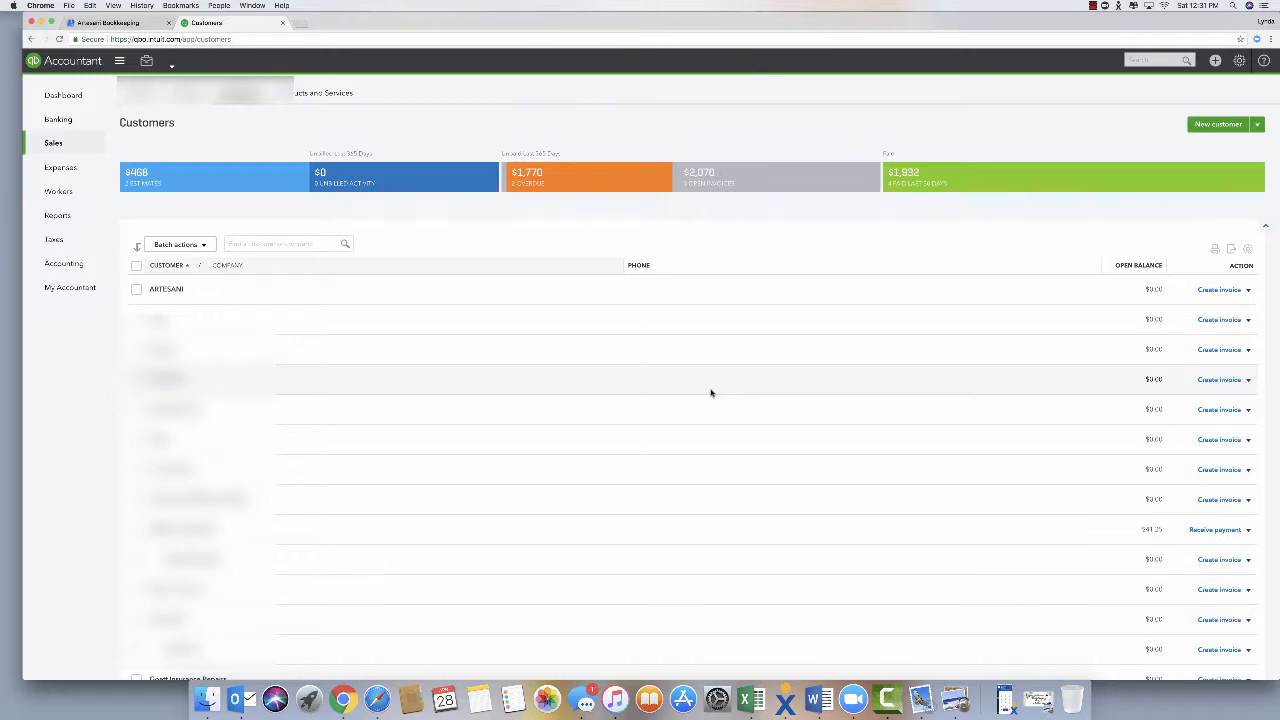
mouse_move(718, 376)
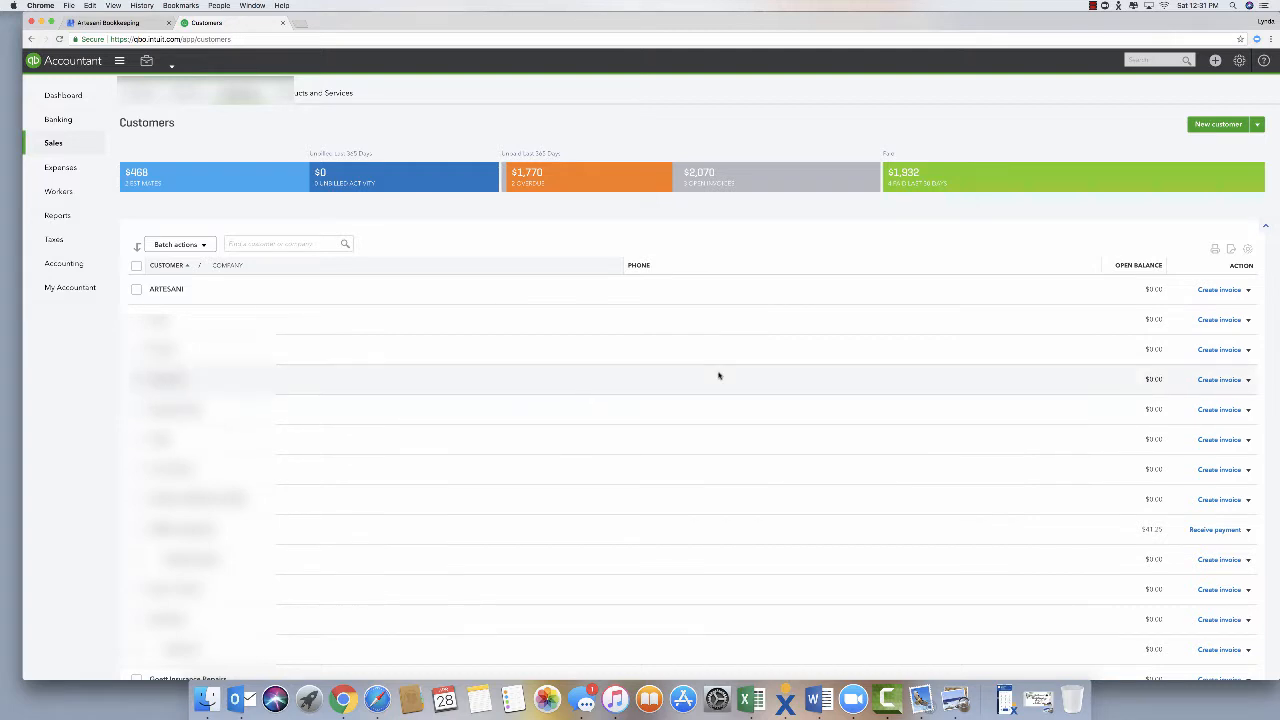
mouse_move(740, 440)
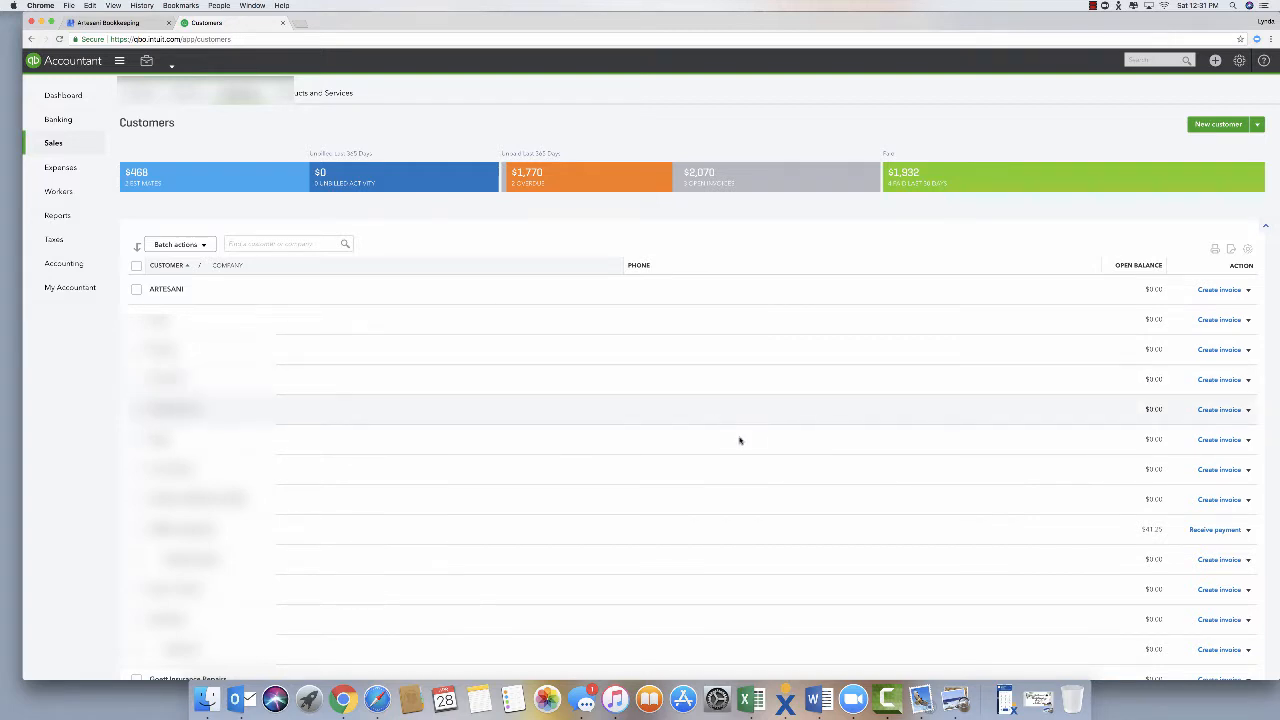
mouse_move(78, 344)
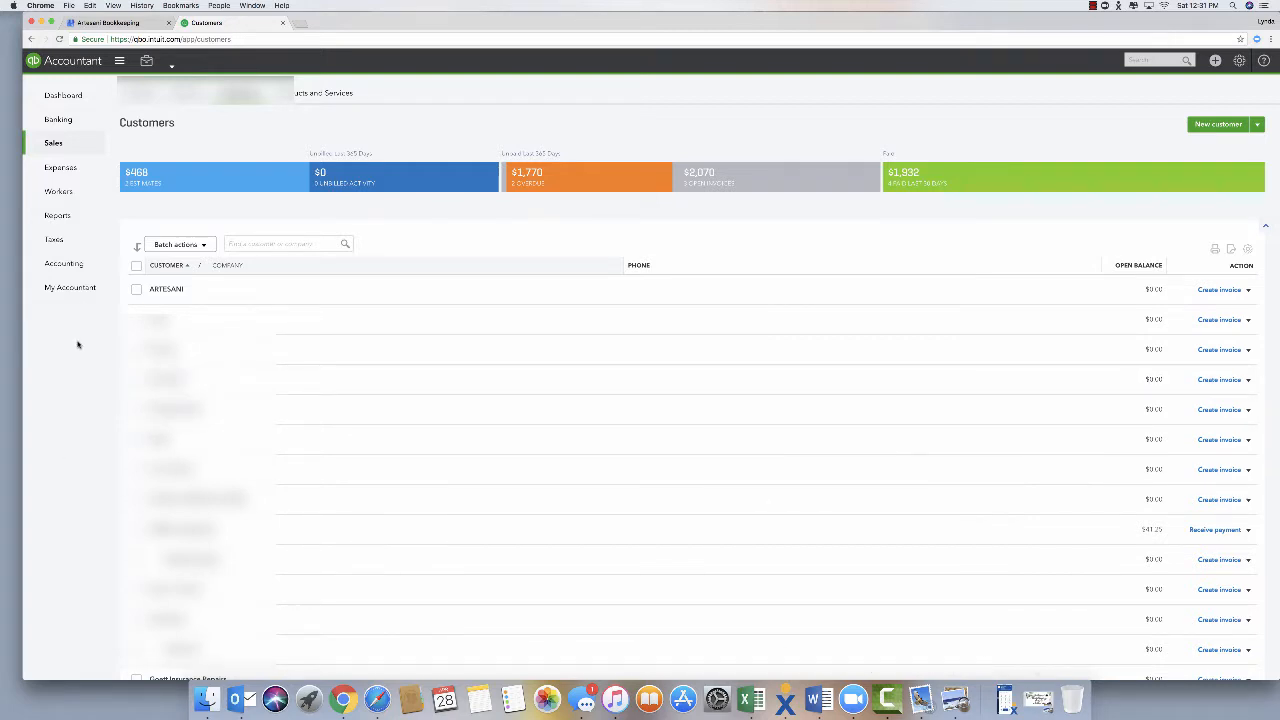
left_click(64, 264)
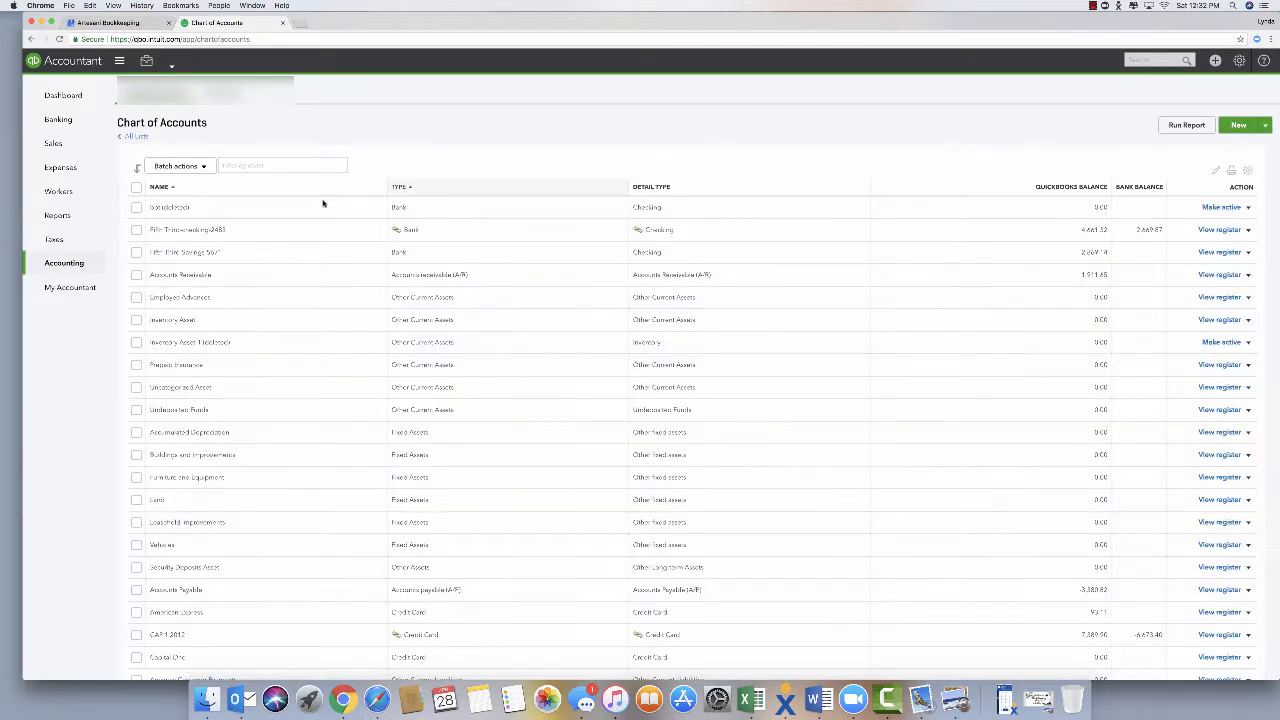